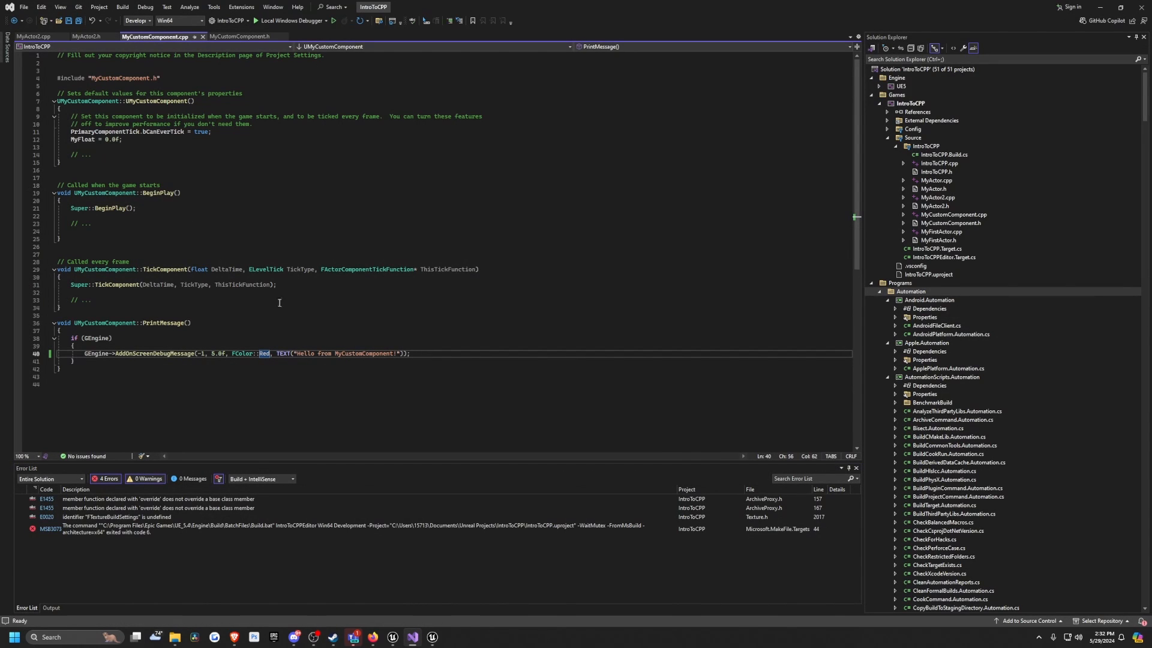
Change the AddOnScreenDebugMessage colour from FColor::Red to FColor::Yellow and save MyCustomComponent.cpp
type("Yellow")
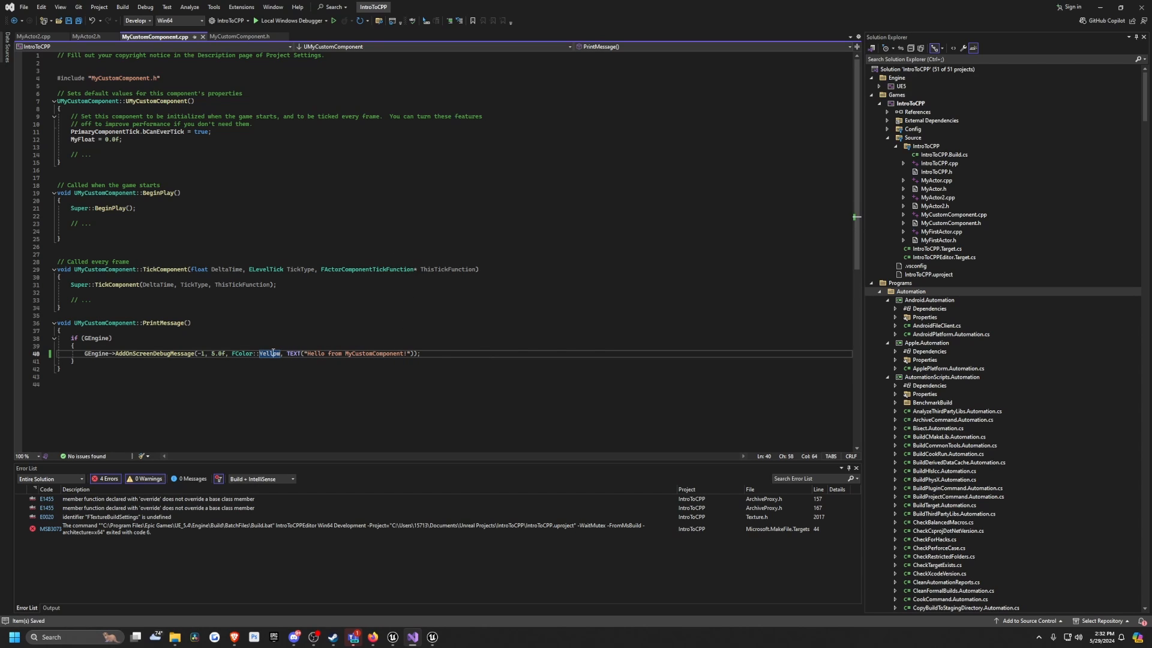
type("Blue")
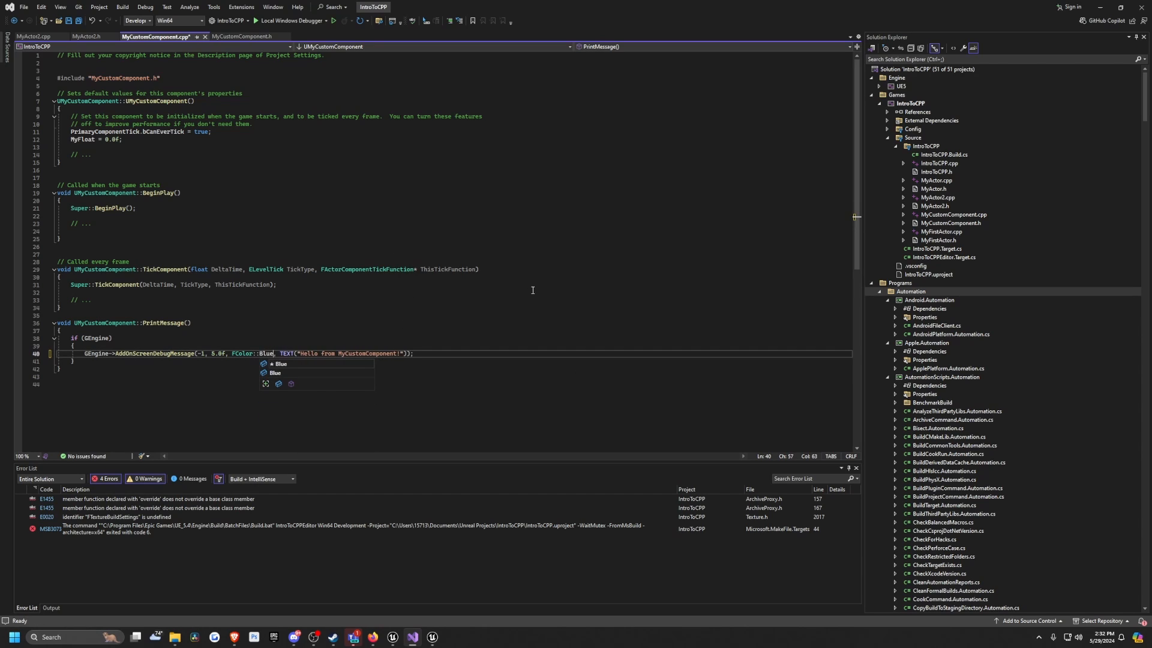
type("Yellow")
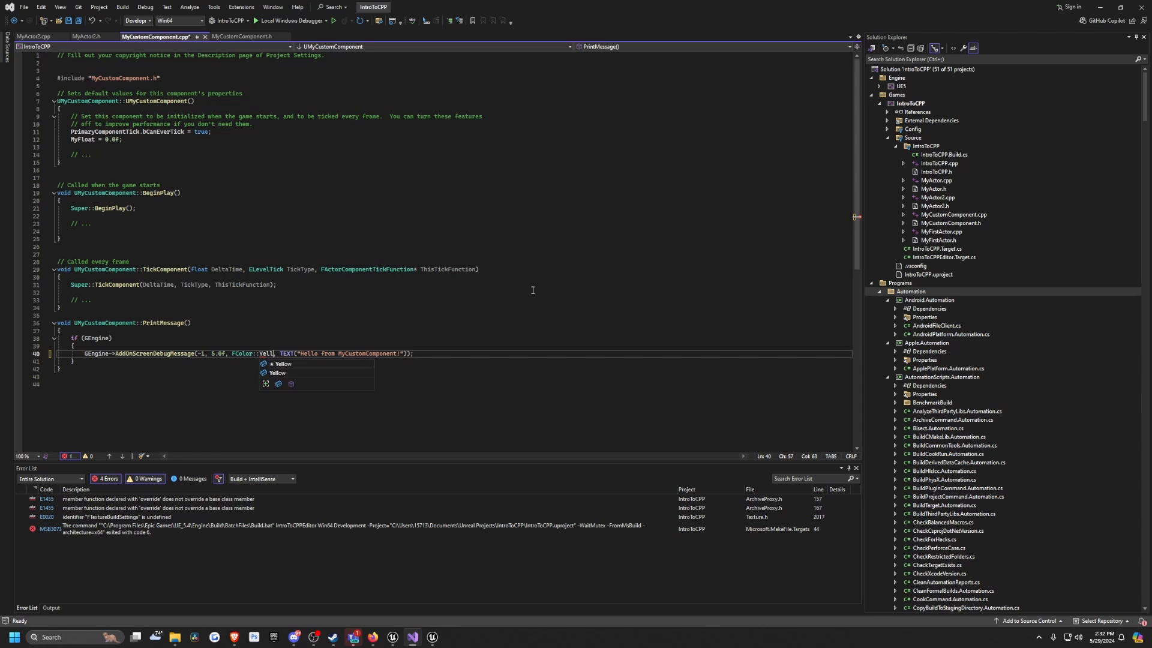
key("alt+tab")
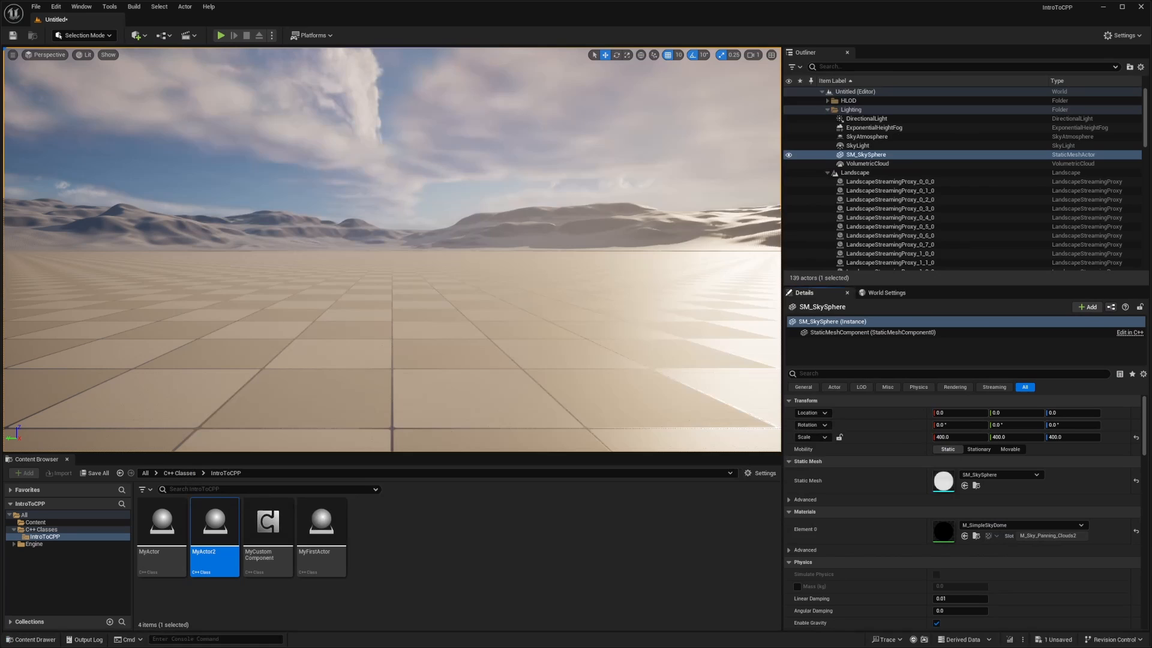
Play the level to see the yellow 'Hello from MyCustomComponent!' message, then stop the session
left_click(221, 35)
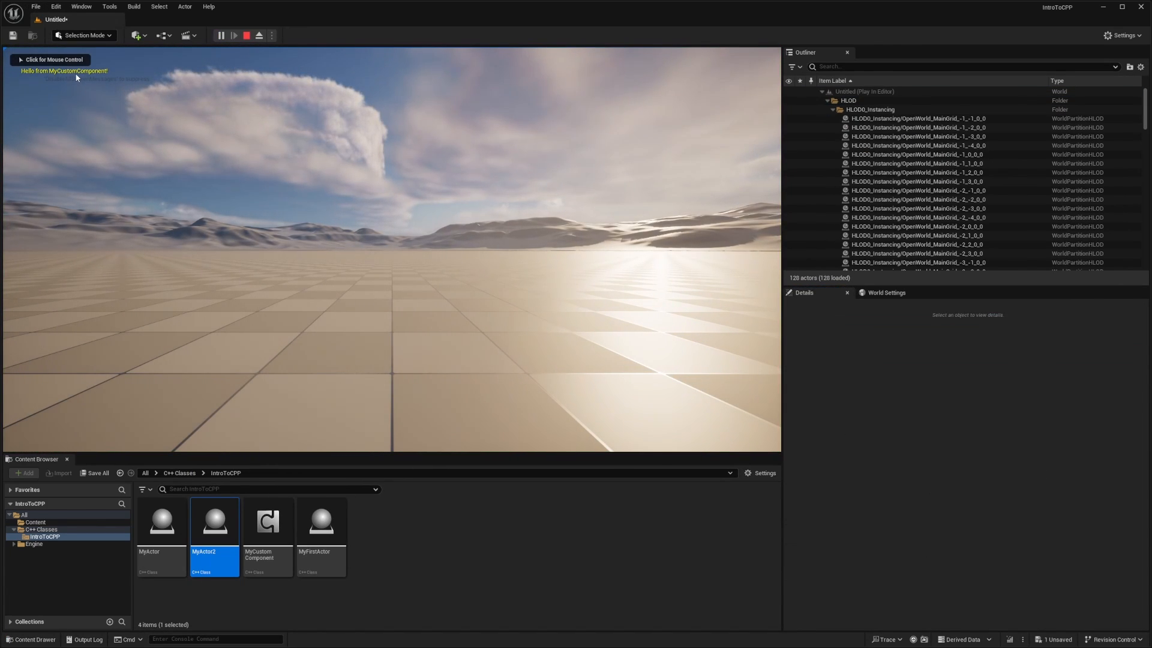
left_click(258, 35)
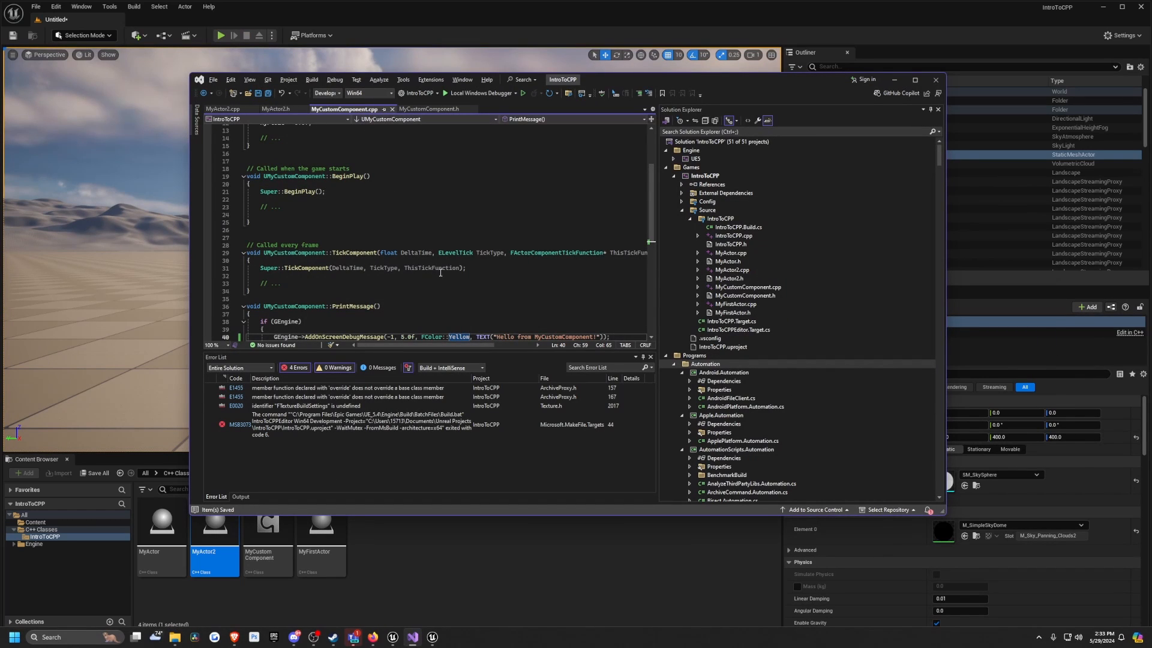
Set the debug message colour back to FColor::Red in AddOnScreenDebugMessage
type("Red")
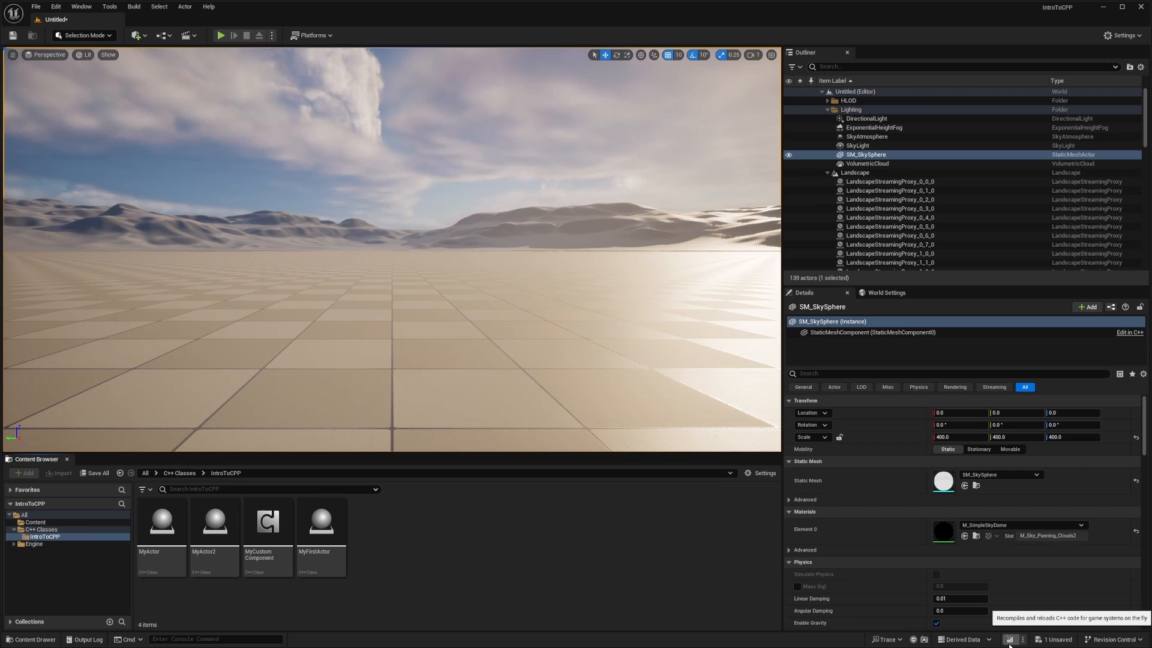
Live-code recompile, verify the red greeting in play mode, then change the colour to FColor::Green
left_click(1009, 639)
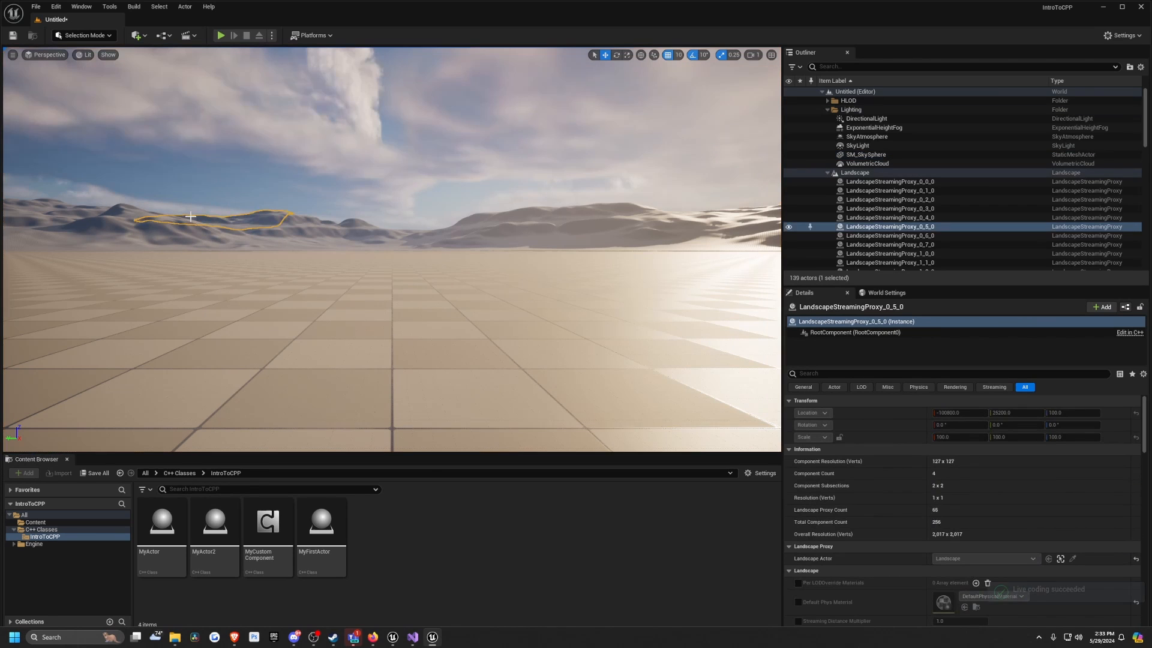
left_click(219, 35)
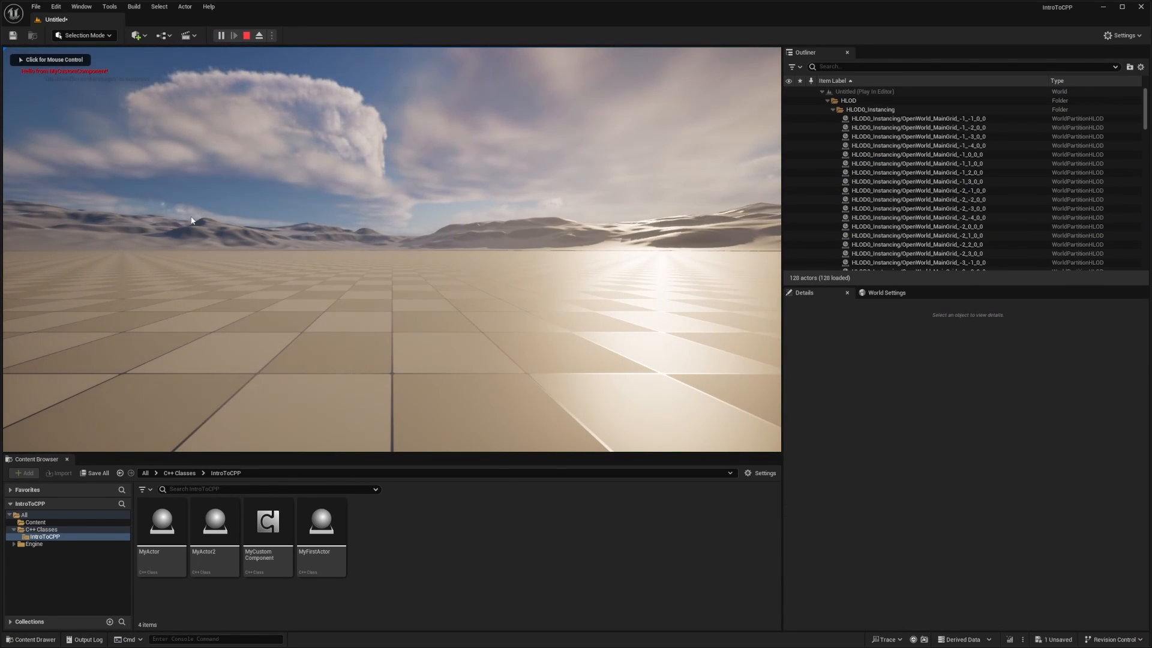
left_click(247, 35)
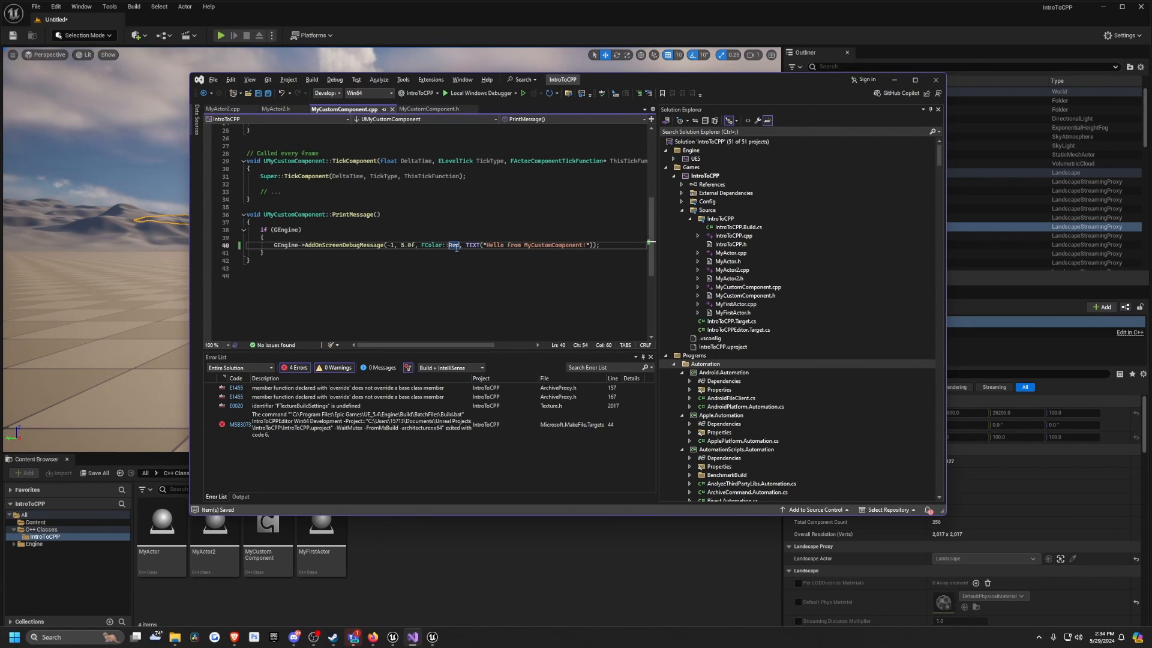
type("Green")
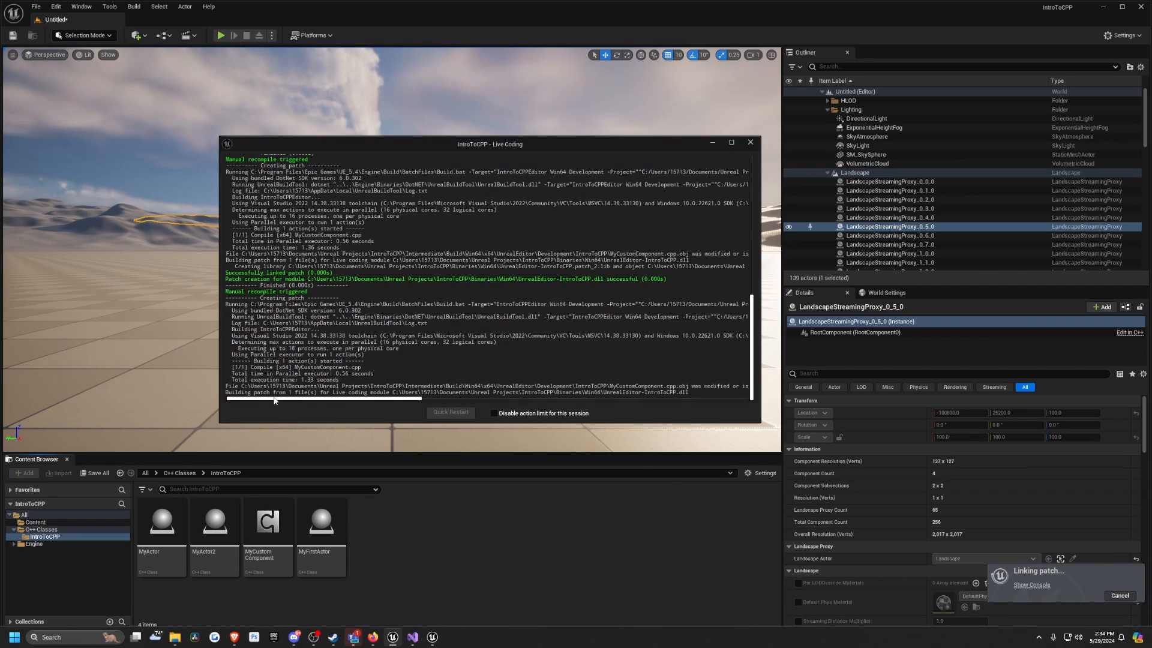
Play the level after the Live Coding patch so the greeting appears in green
left_click(220, 35)
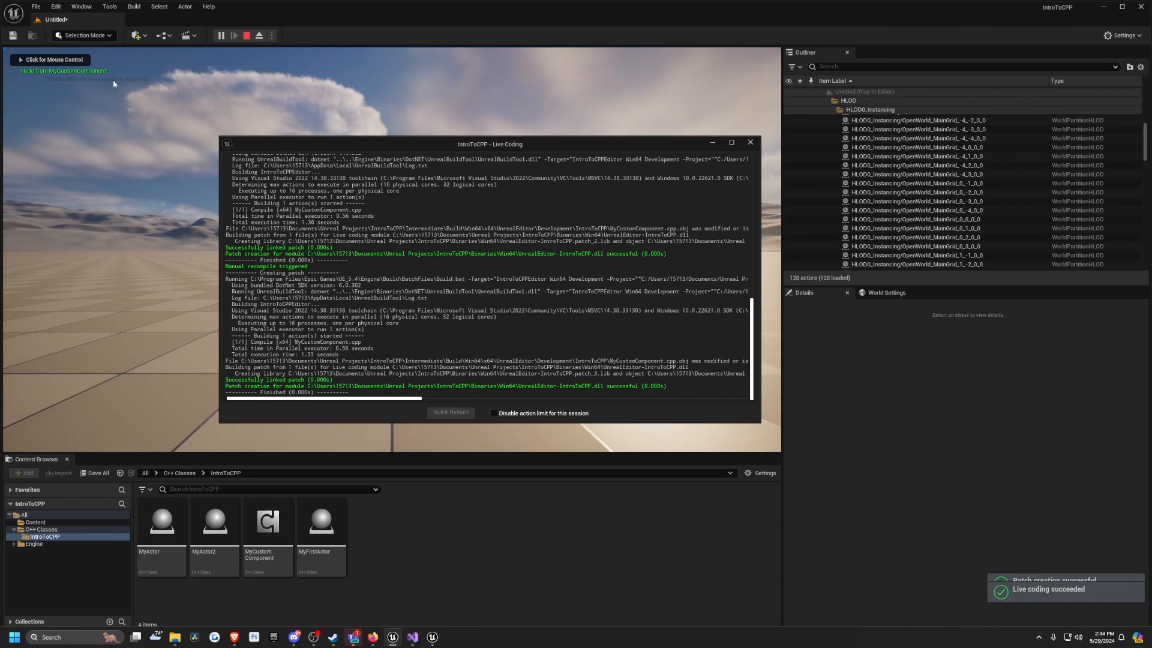
mouse_move(750, 141)
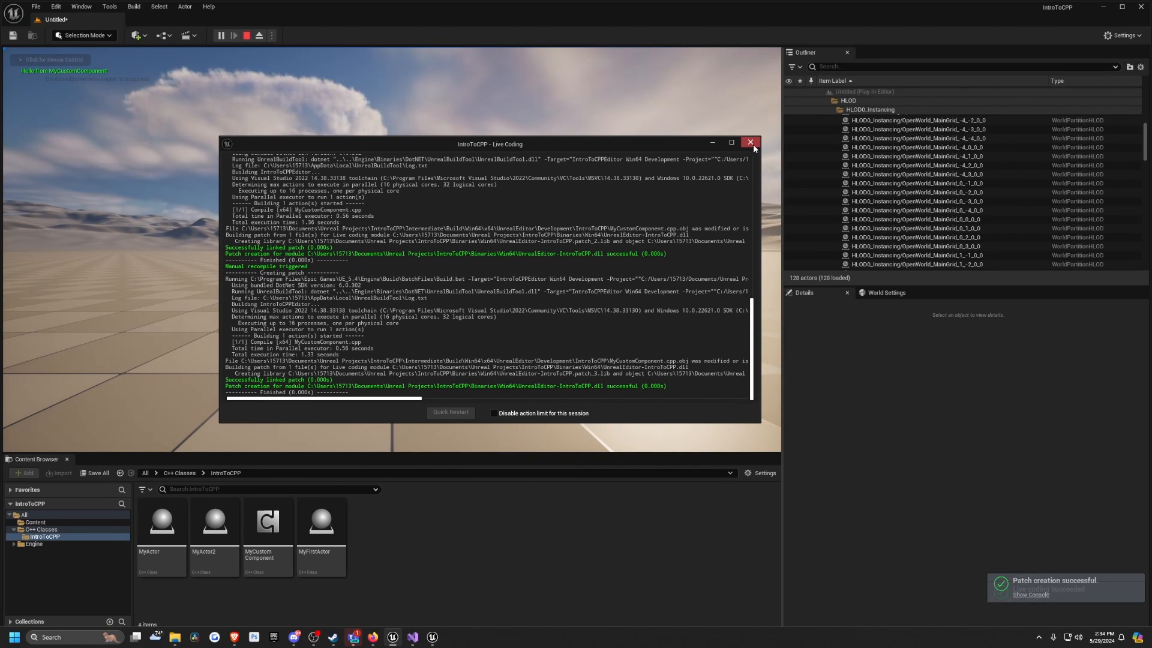